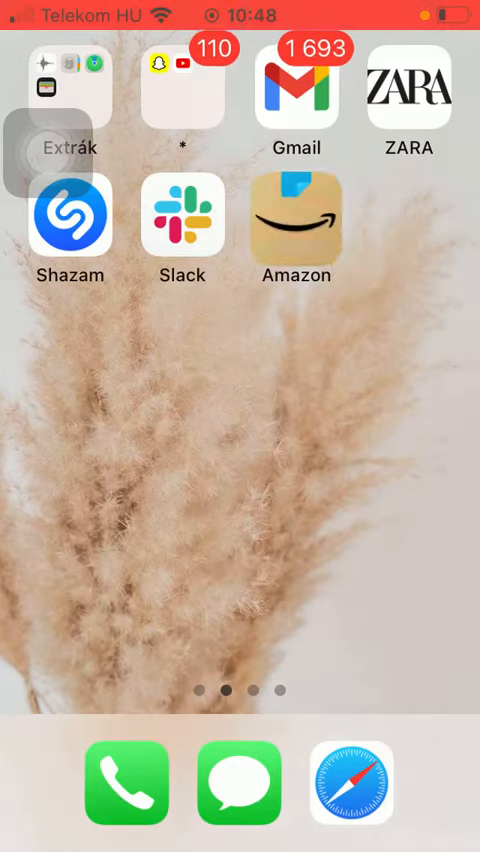
Launch the Amazon Shopping app to its home page delivering to Hungary
left_click(296, 220)
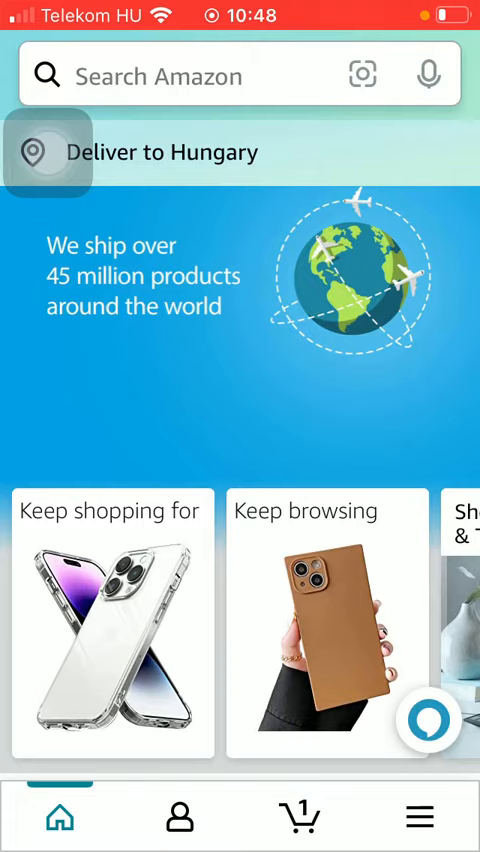
scroll("left", 3)
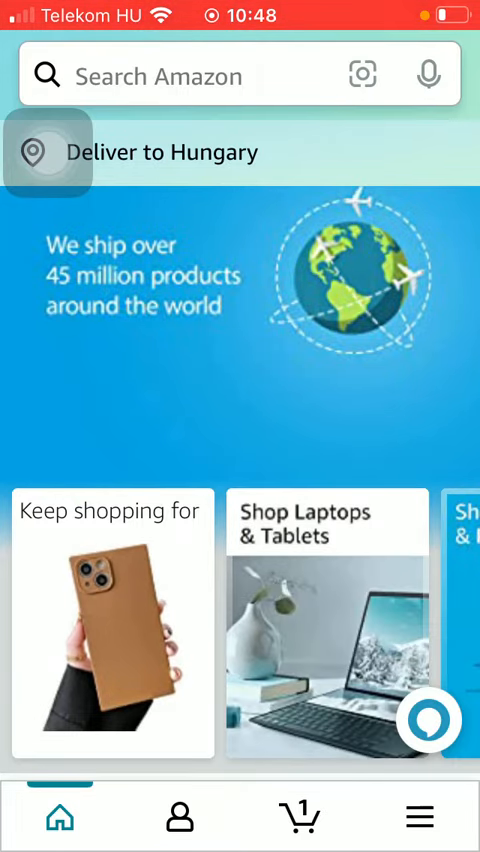
Search for and bring up the Spigen Quartz Hybrid iPhone 14 Pro Max case, scrolled to Add to List
left_click(240, 76)
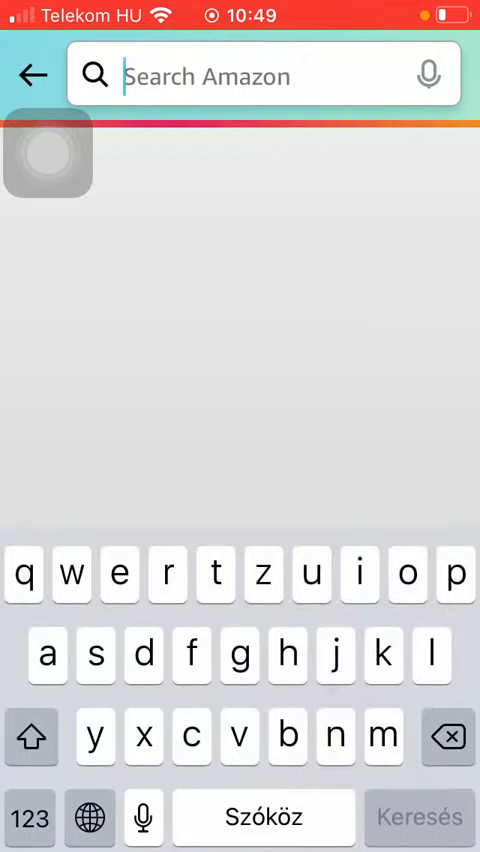
left_click(250, 76)
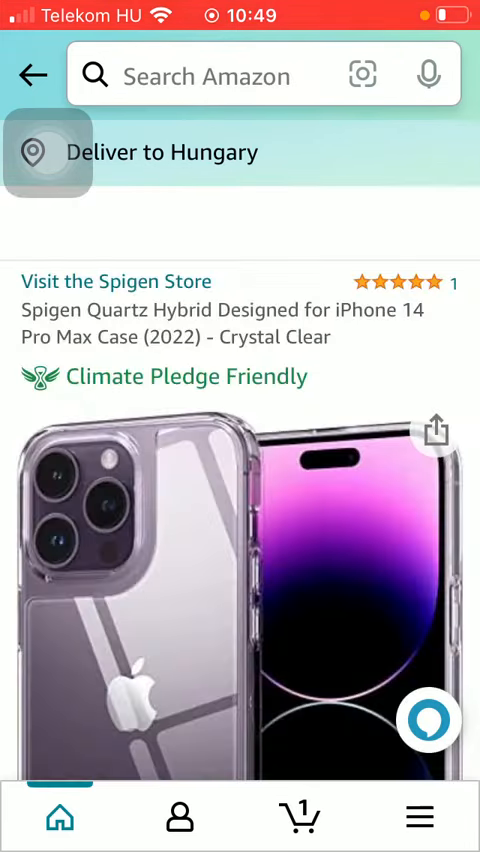
scroll("down", 3)
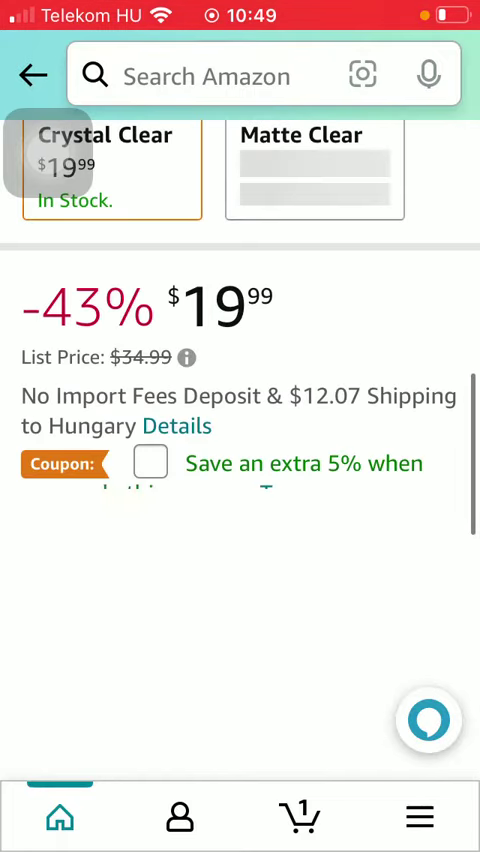
scroll("down", 3)
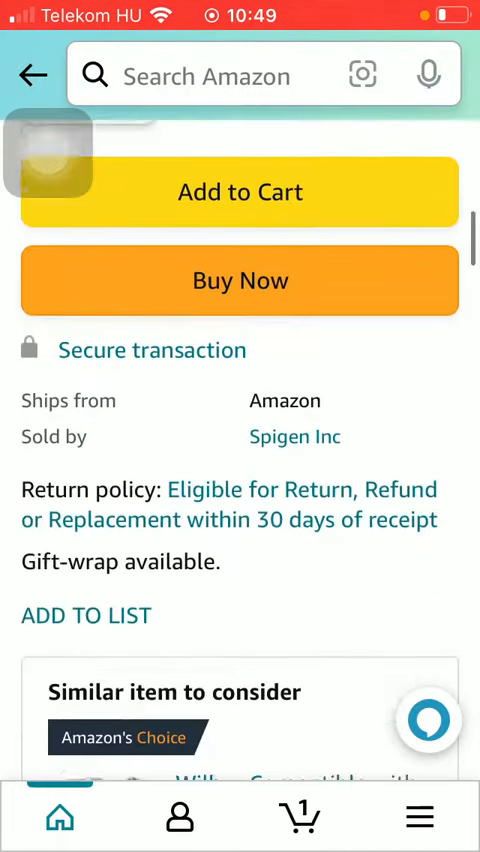
scroll("down", 3)
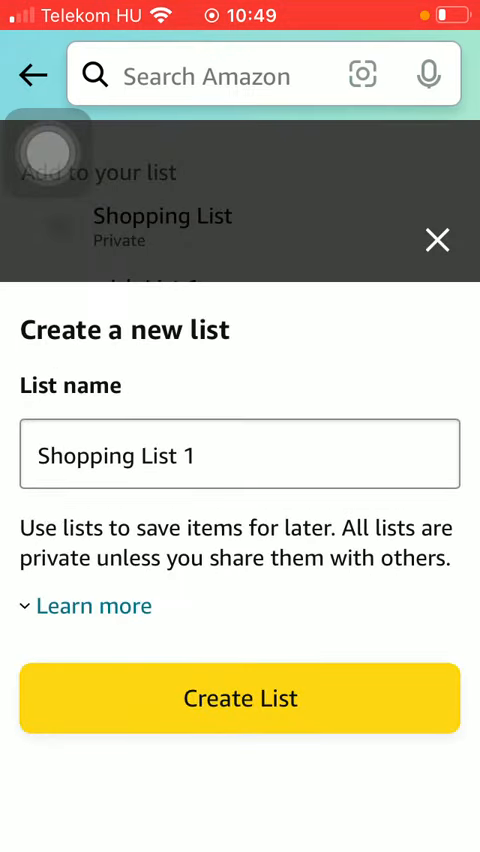
Save the Spigen case to the Shopping List and dismiss the list-sharing prompt
left_click(240, 698)
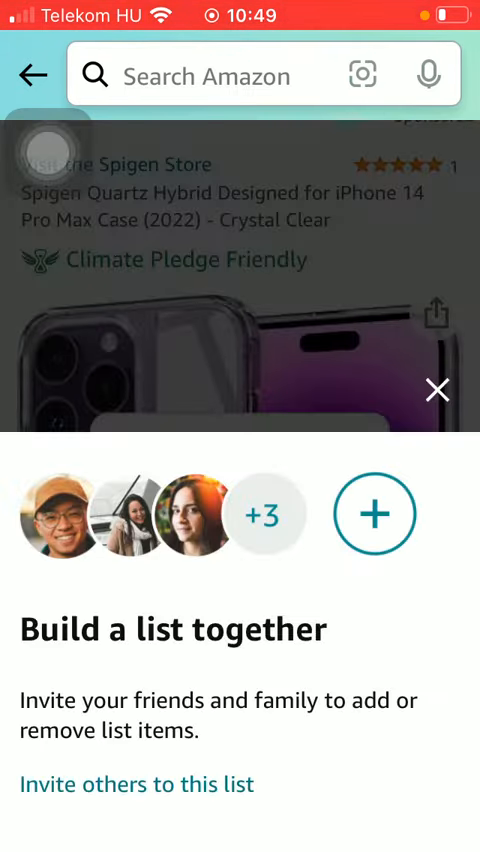
left_click(438, 390)
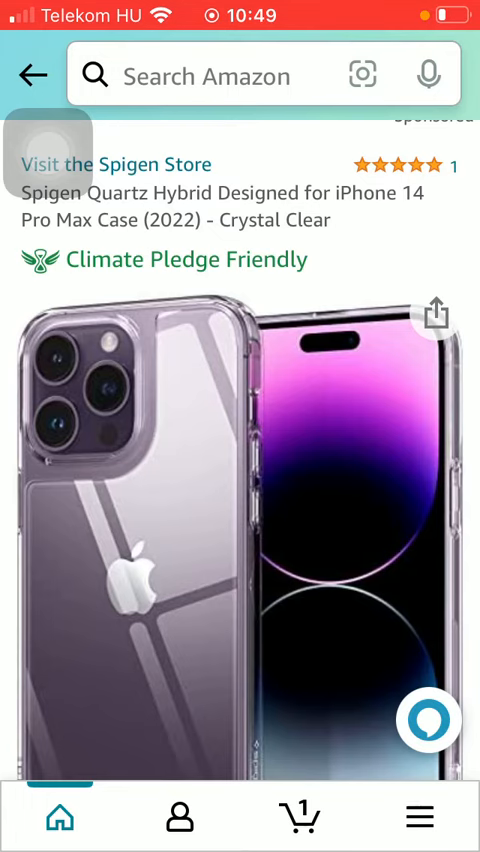
Go to List & Registry and show all Your Lists: Shopping List, wish List 1, Alexa Shopping List
left_click(180, 816)
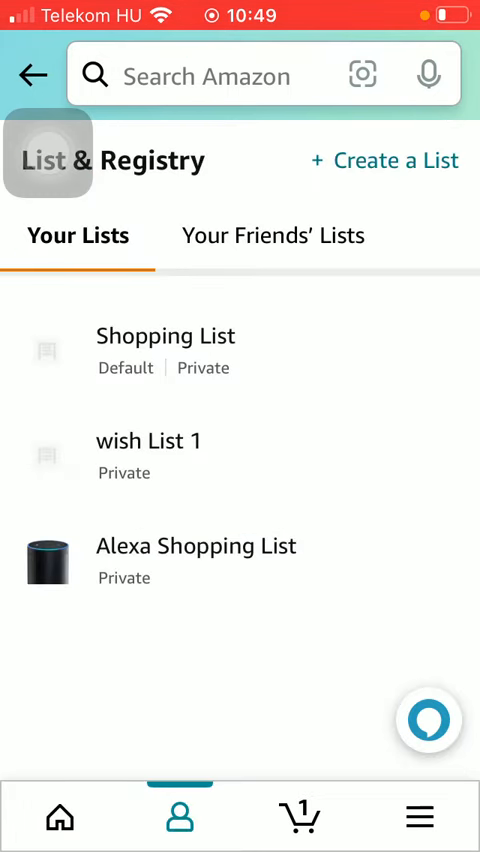
left_click(148, 440)
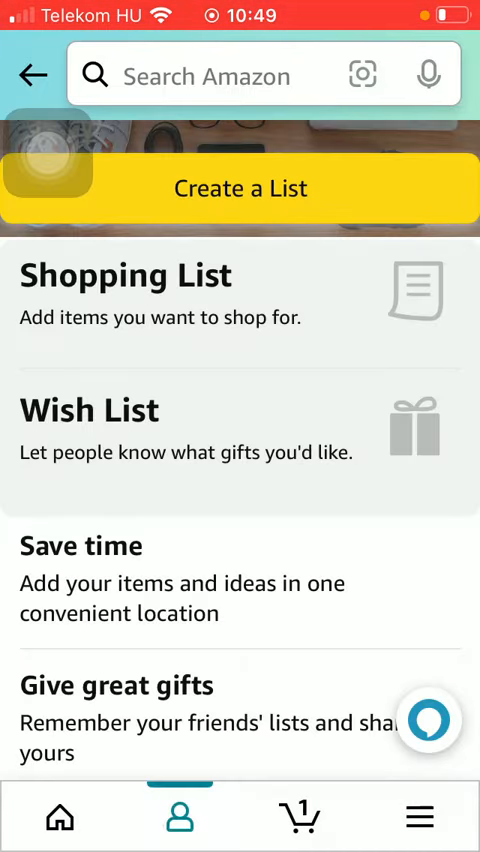
scroll("down", 3)
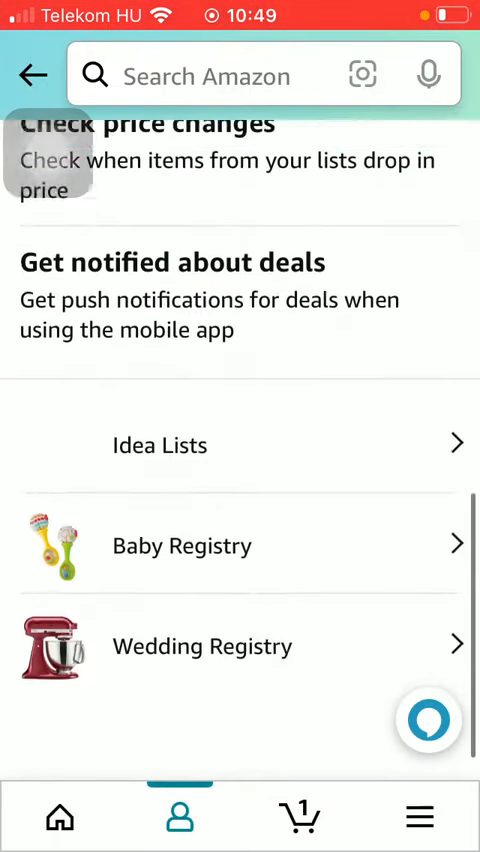
scroll("up", 3)
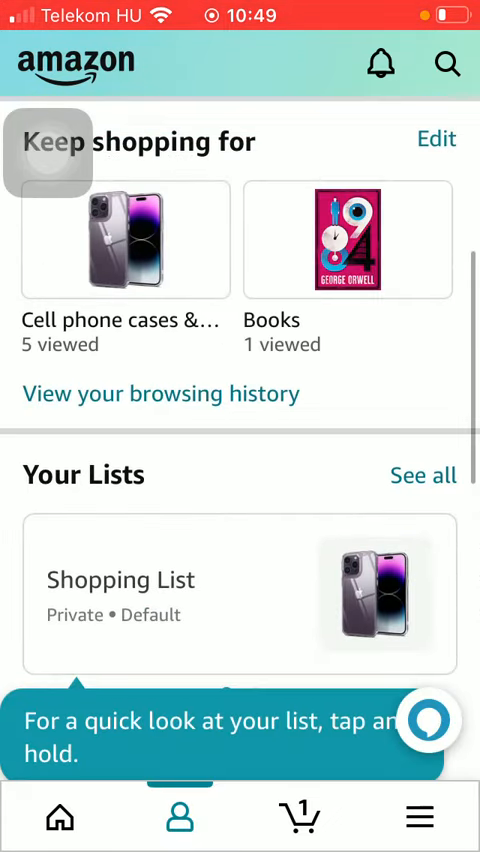
left_click(448, 62)
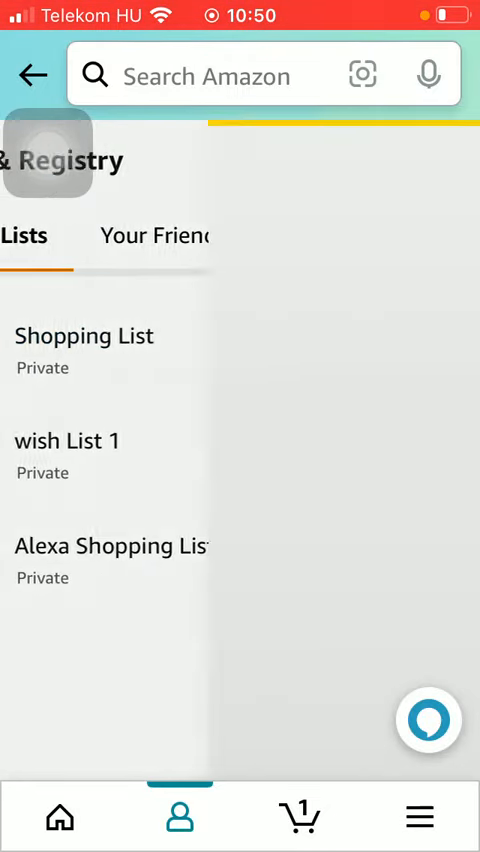
Open the Shopping List containing the Spigen Quartz Hybrid case at $19.99
left_click(84, 336)
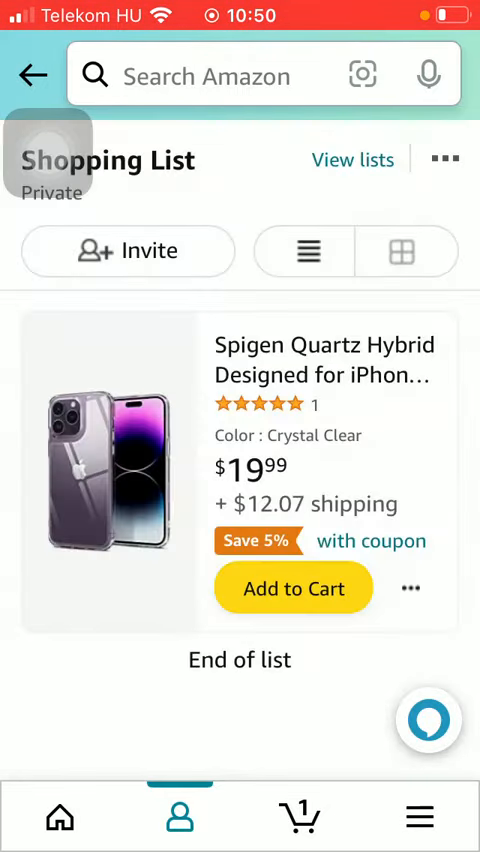
scroll("up", 3)
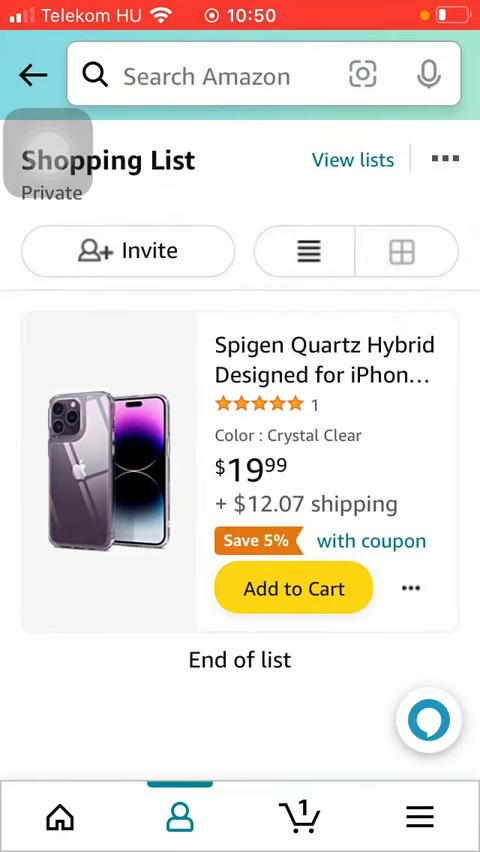
Bring up the Spigen case's item menu offering Compare, Add comment, Move and Delete
left_click(444, 160)
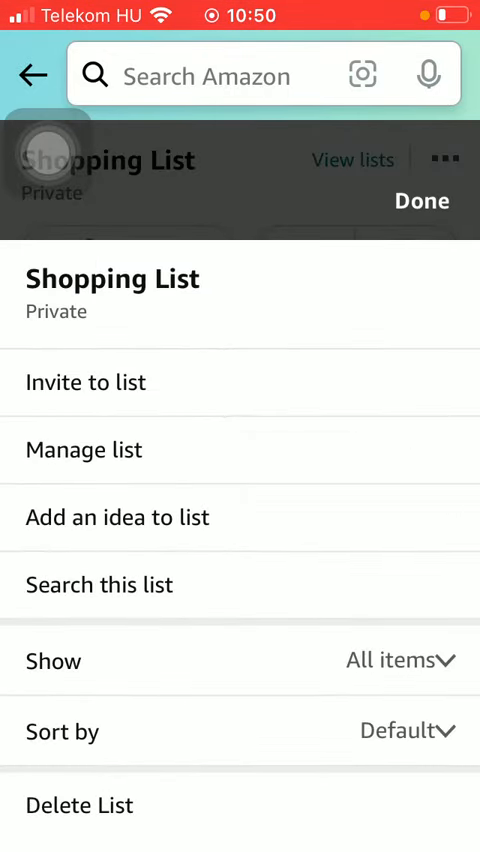
left_click(420, 200)
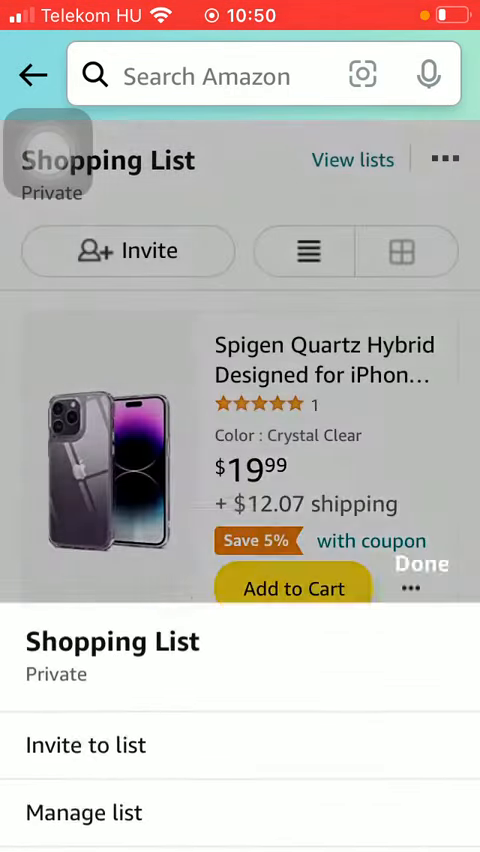
left_click(410, 588)
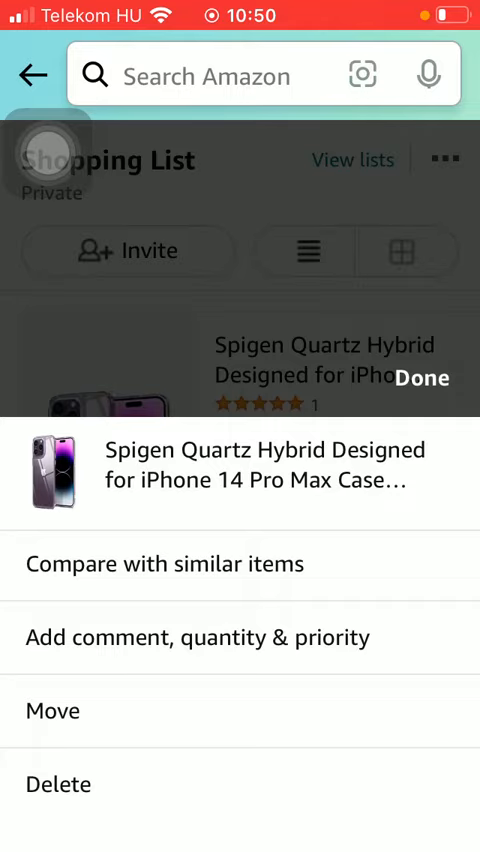
left_click(420, 376)
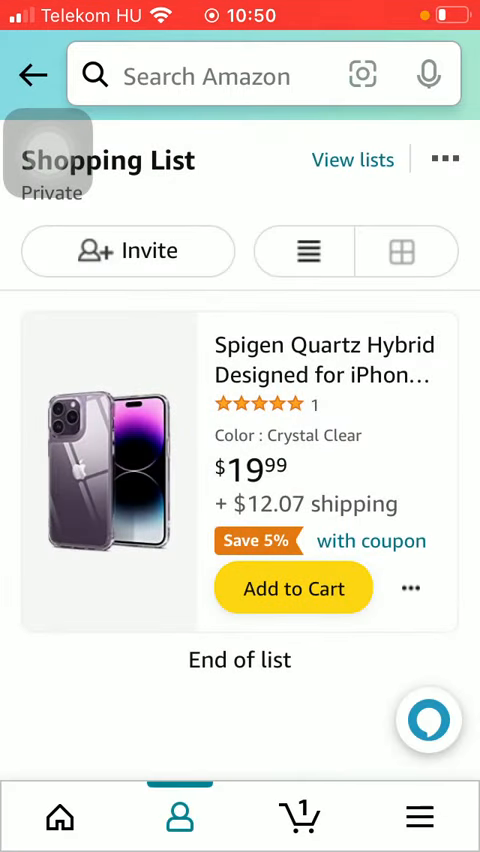
left_click(408, 588)
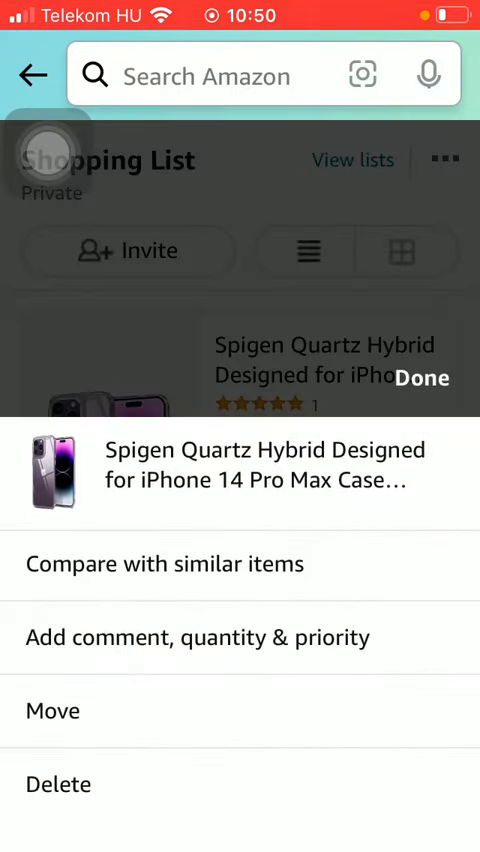